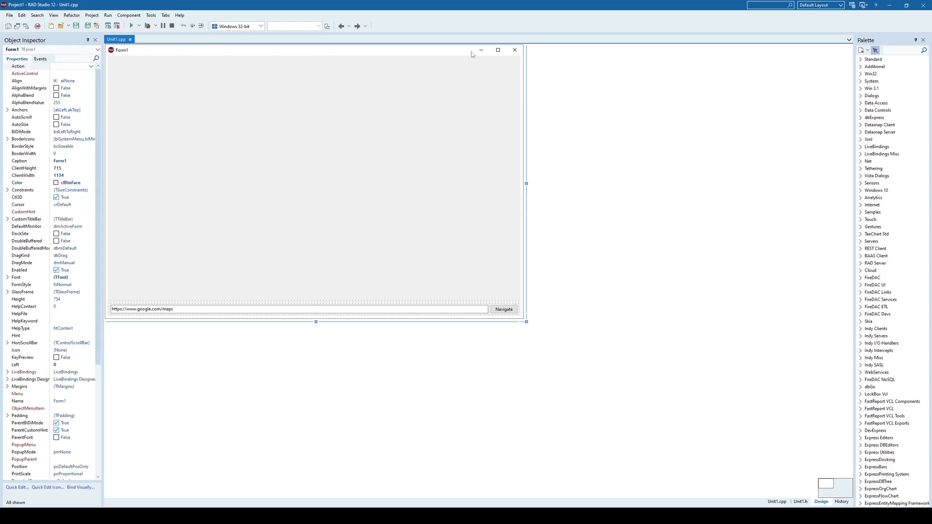
mouse_move(907, 30)
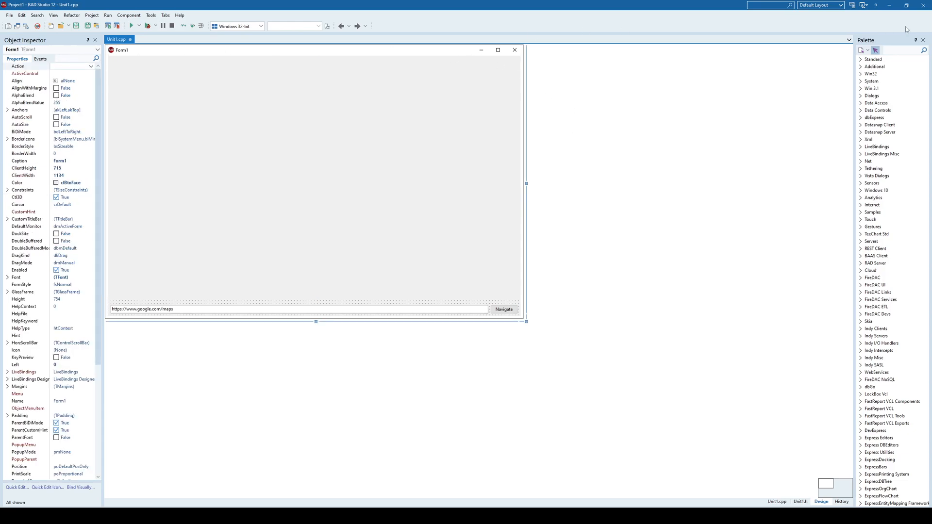
Filter the Tool Palette components by entering 'web' in the search box
type("web")
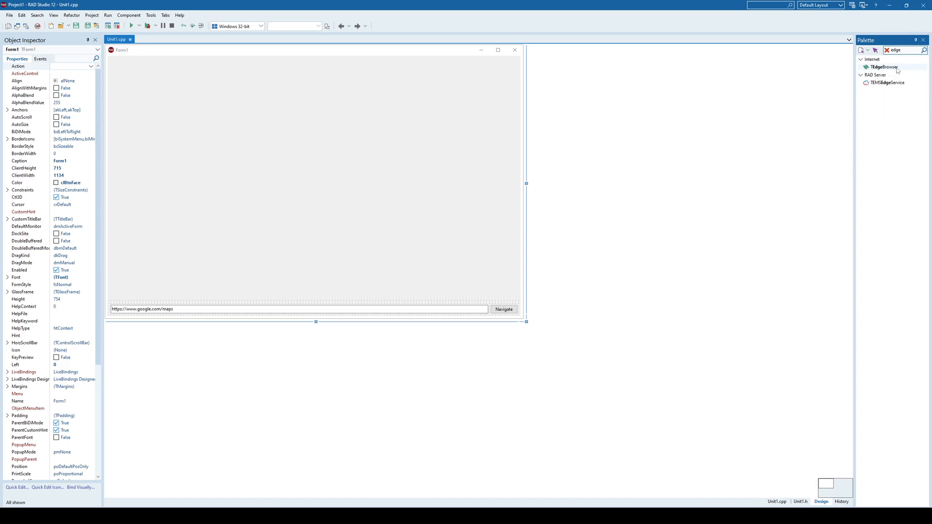
mouse_move(885, 69)
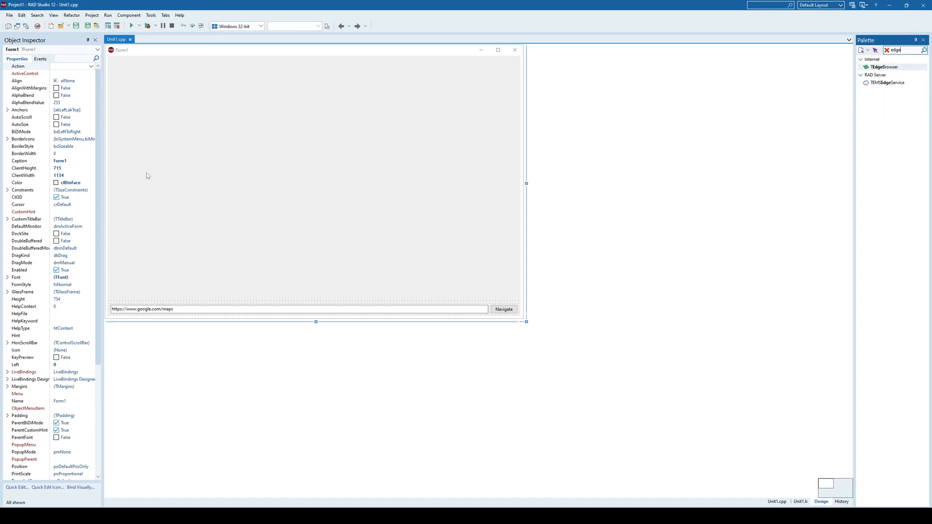
Drop a TEdgeBrowser onto Form1 above the URL field and Navigate button
left_click(888, 50)
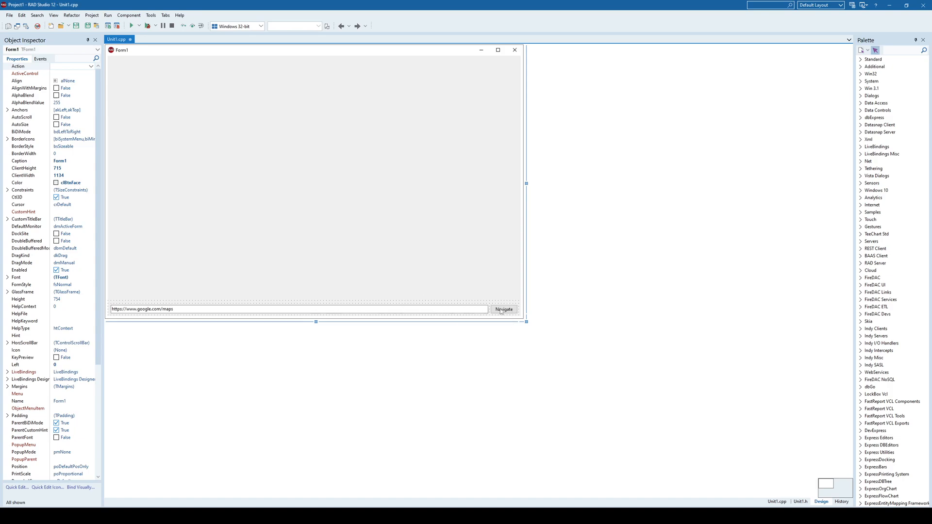
Make Button1Click call EdgeBrowser1->Navigate(Edit1->Text), then return to the form designer
double_click(505, 310)
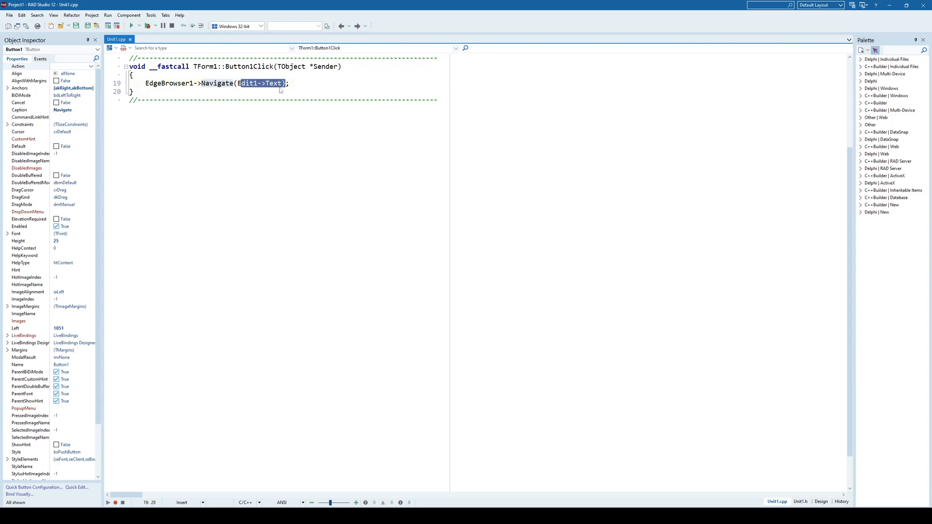
left_click(821, 502)
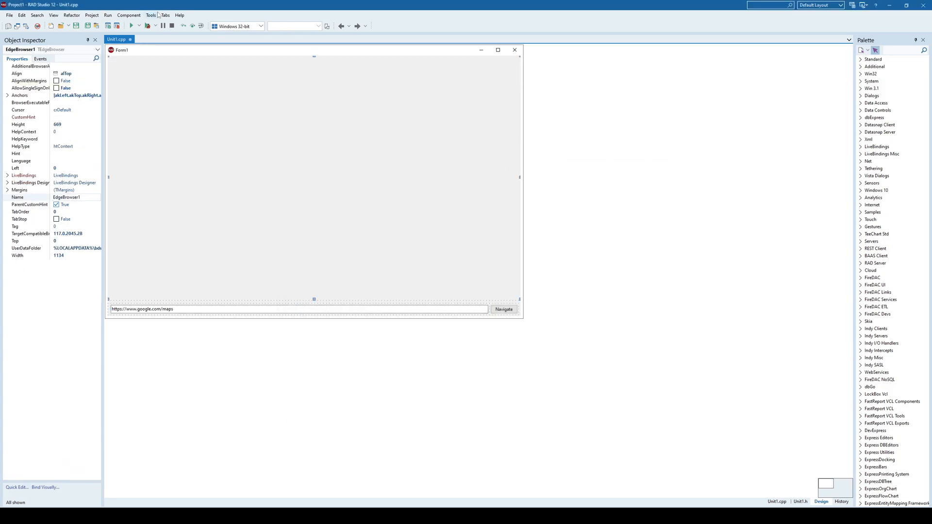
Check in GetIt Package Manager, filtered for 'edg', that EdgeView2 SDK is installed
left_click(151, 15)
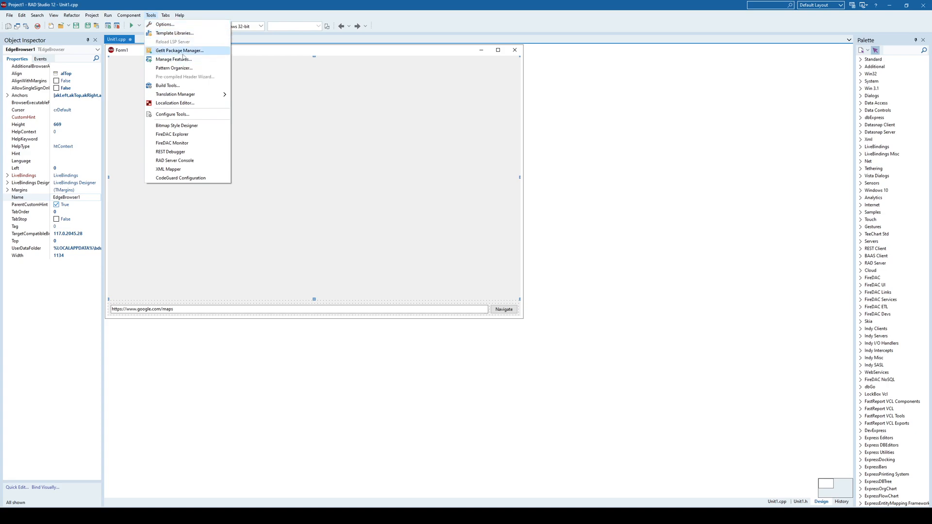
left_click(173, 50)
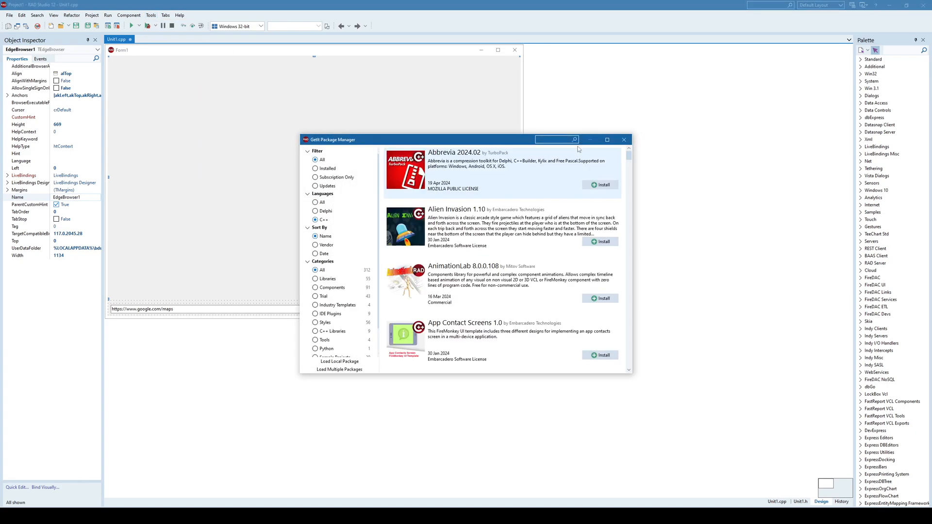
type("edge")
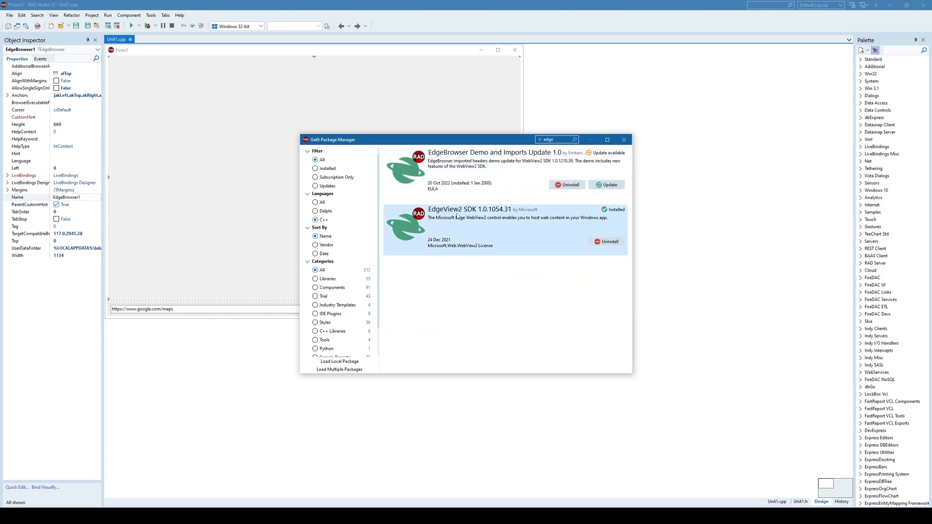
mouse_move(505, 225)
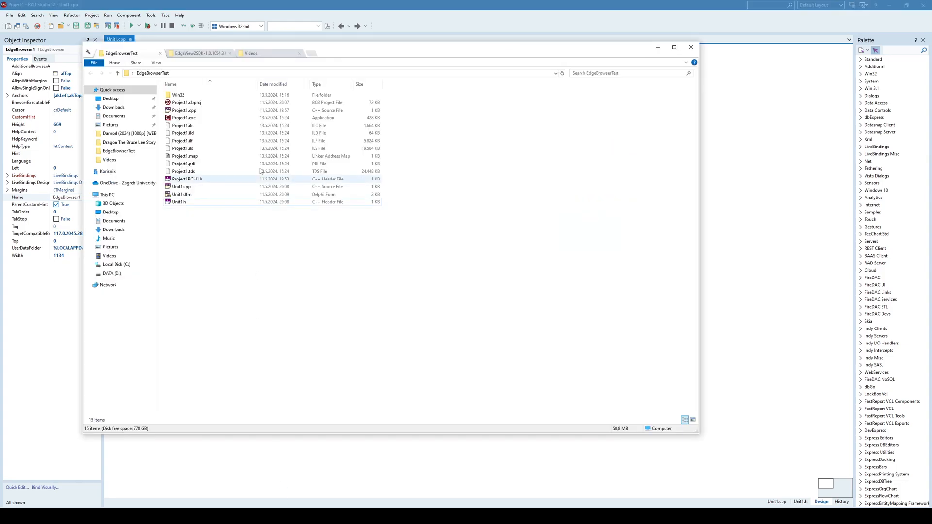
Copy WebView2Loader.dll from the SDK's Bin\x86 folder into EdgeBrowserTest beside Project1.exe
left_click(196, 53)
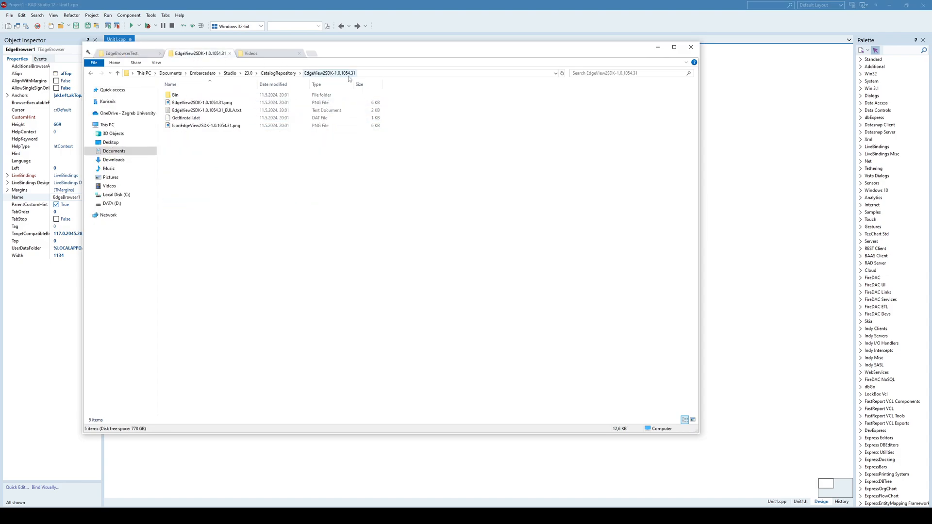
left_click(175, 95)
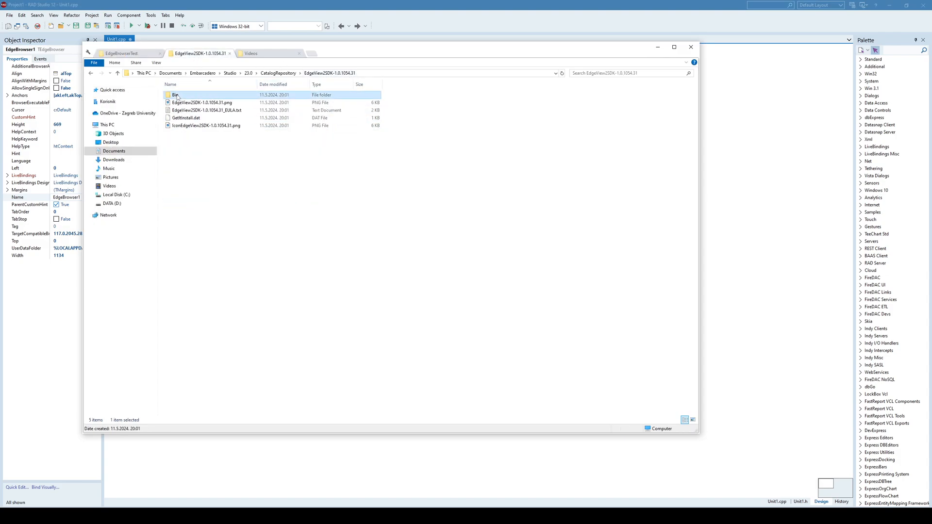
double_click(175, 94)
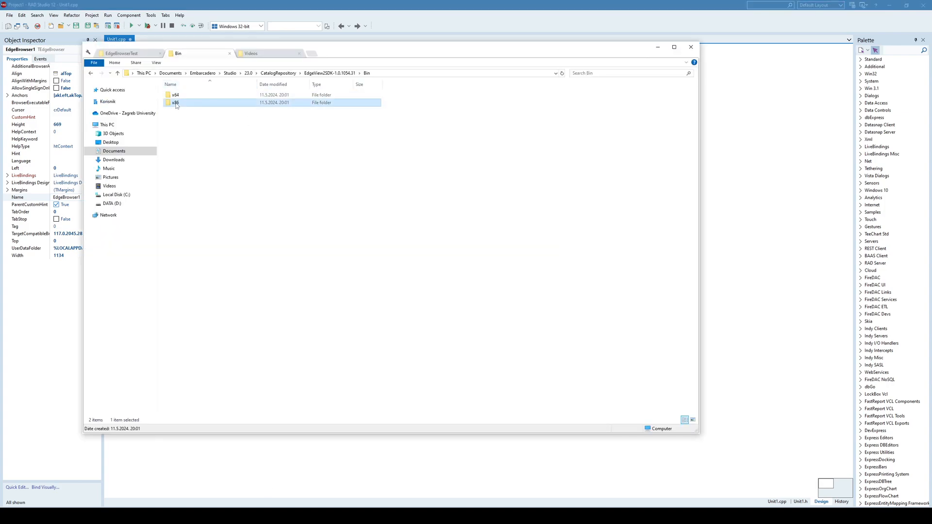
double_click(174, 102)
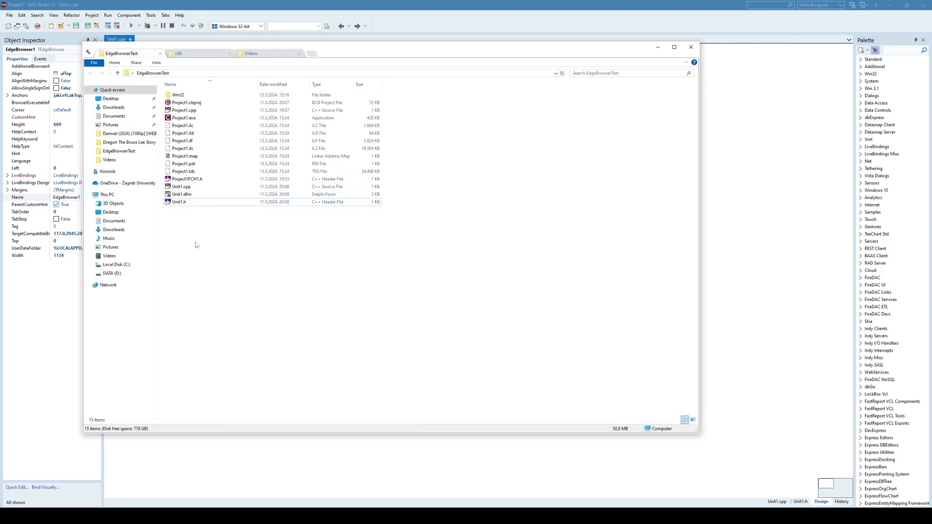
left_click(191, 210)
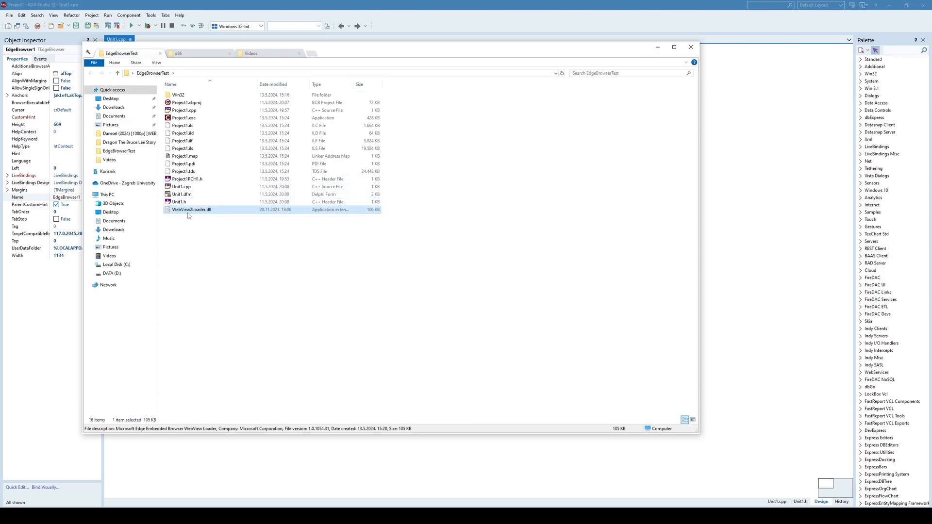
left_click(183, 118)
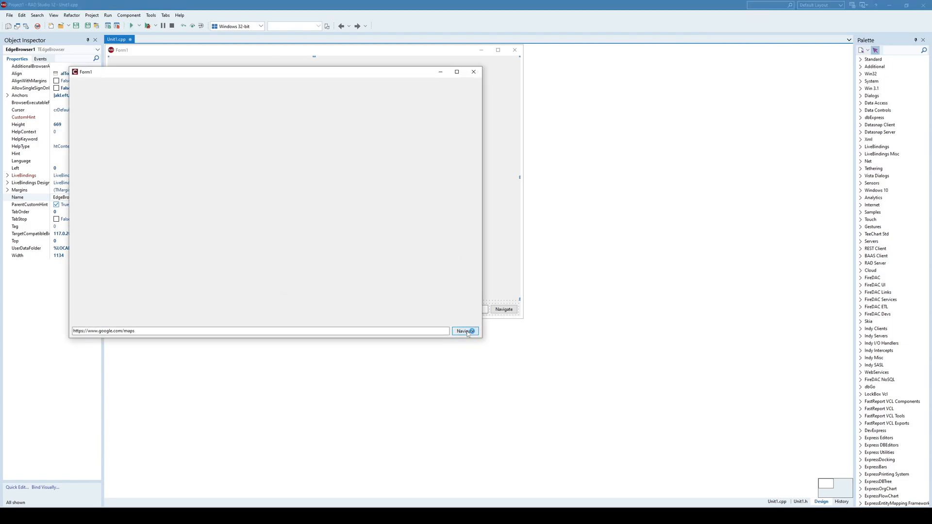
Load the entered Google Maps address in the running Form1's browser
left_click(465, 330)
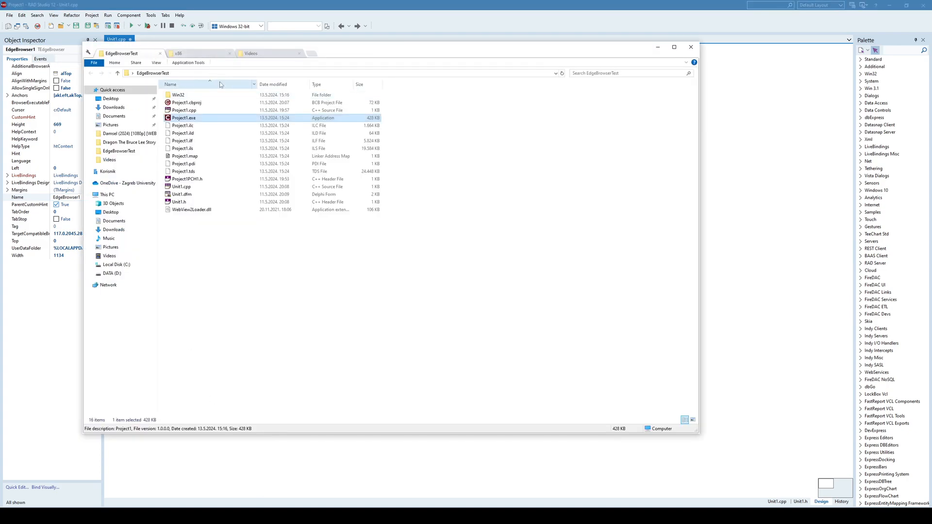
Go from the SDK's x86 folder up to Bin and into the x64 folder
left_click(182, 53)
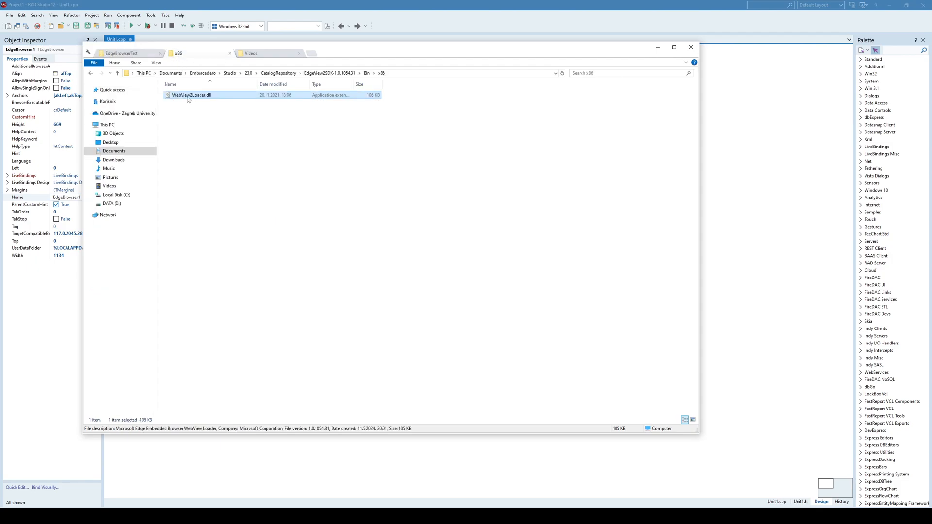
mouse_move(193, 99)
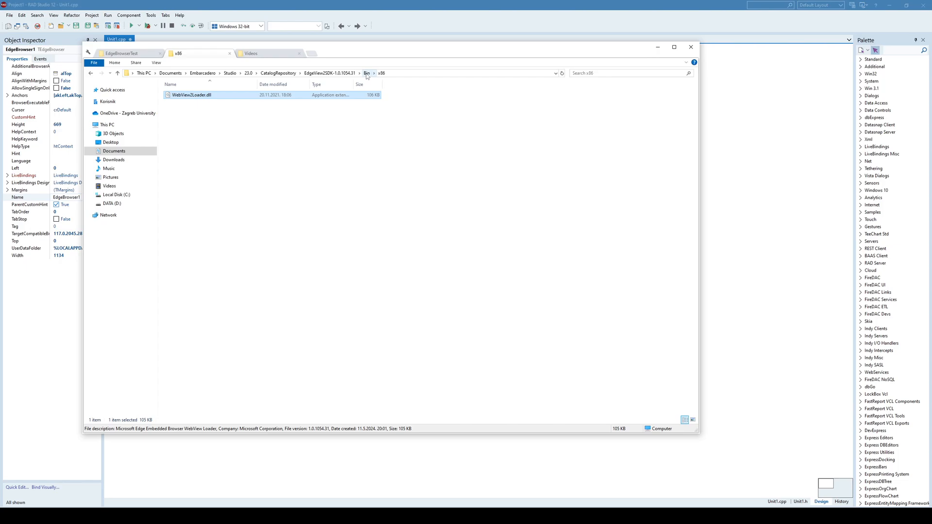
left_click(366, 73)
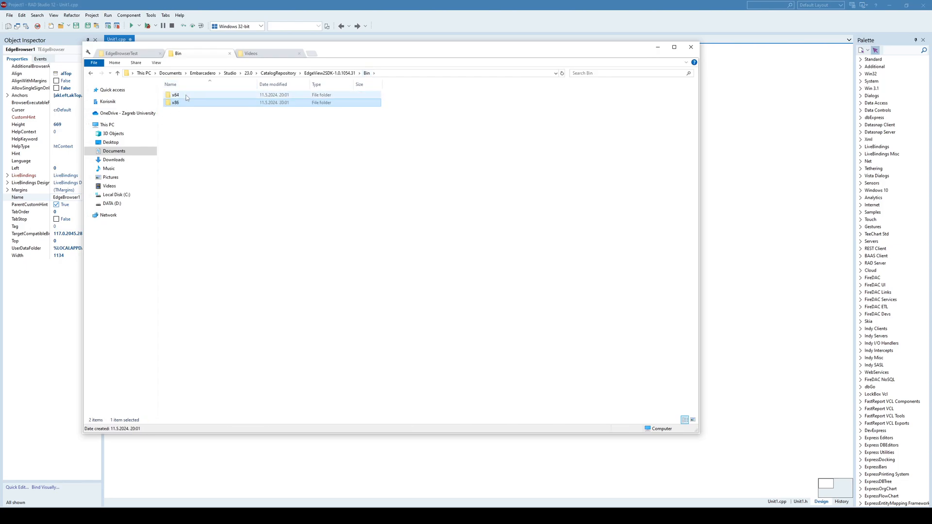
left_click(176, 102)
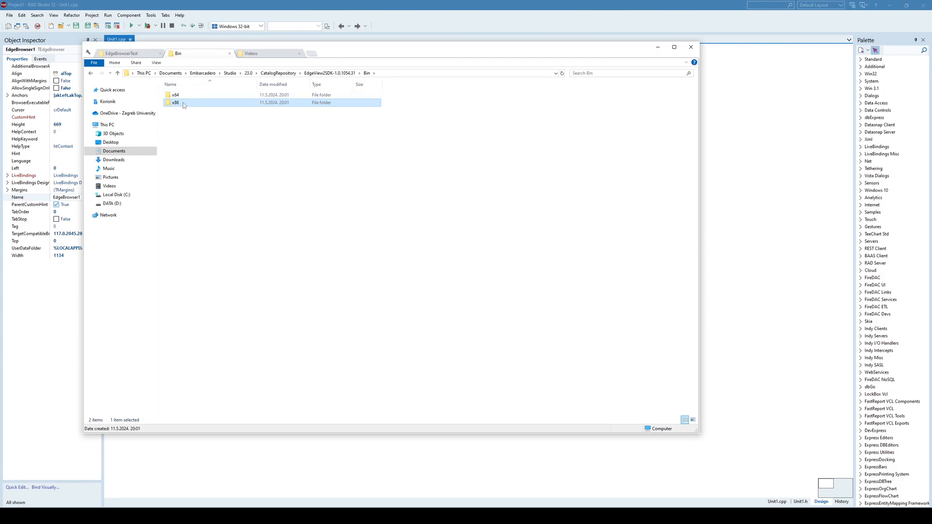
double_click(173, 102)
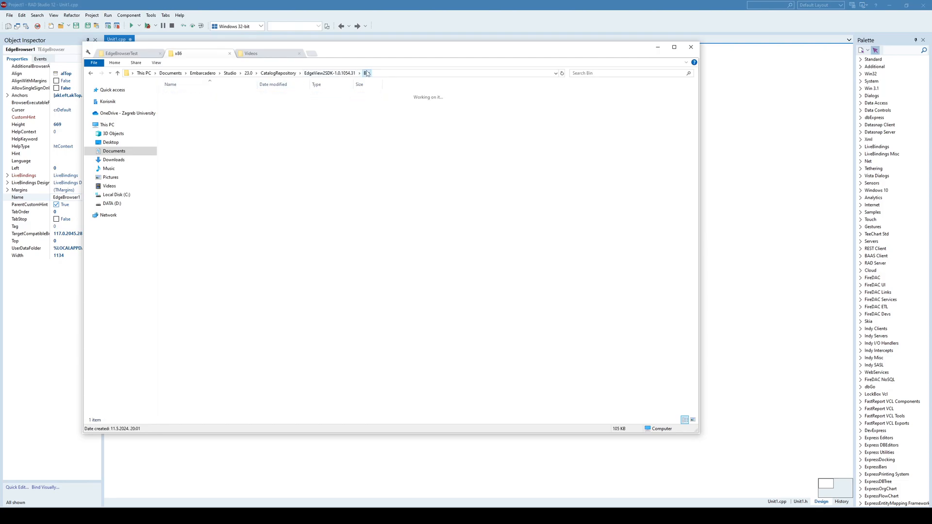
left_click(366, 72)
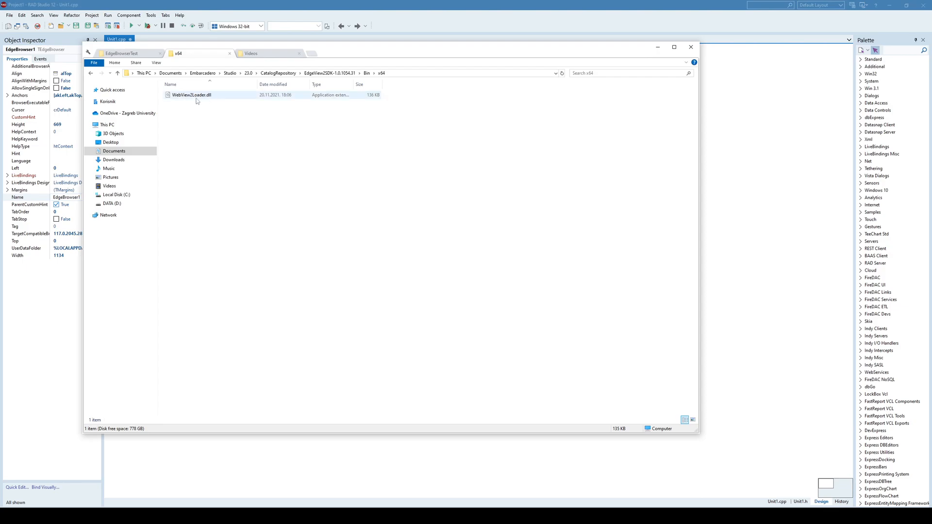